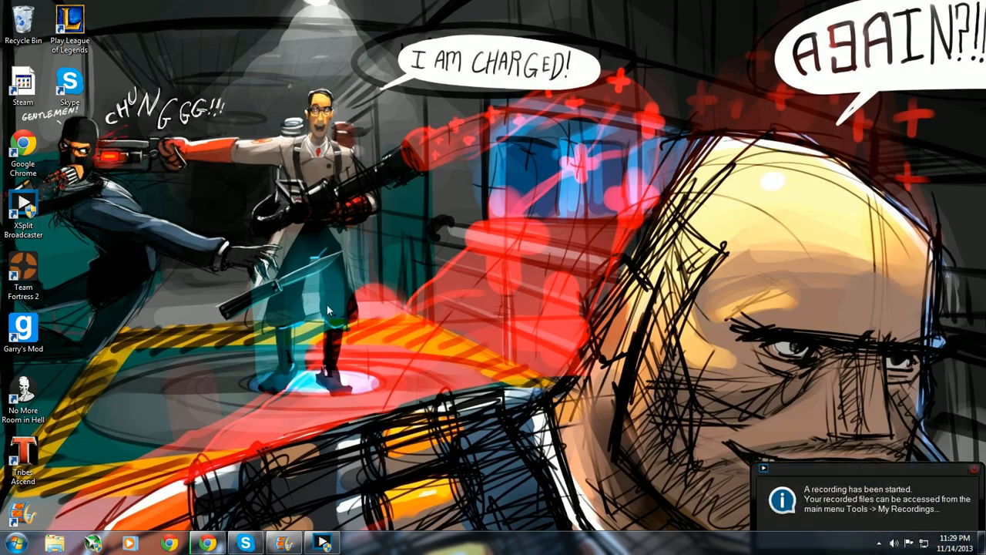
mouse_move(496, 79)
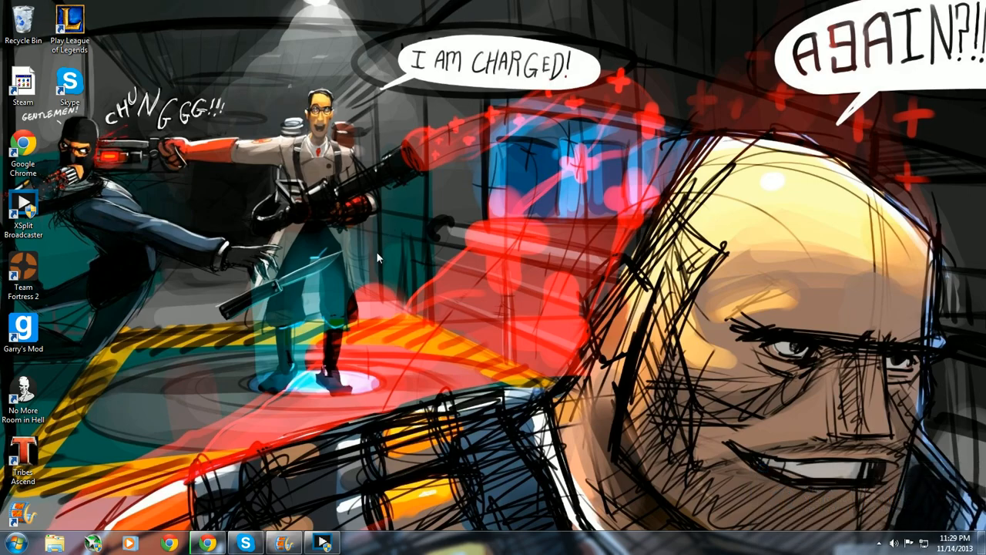
mouse_move(367, 292)
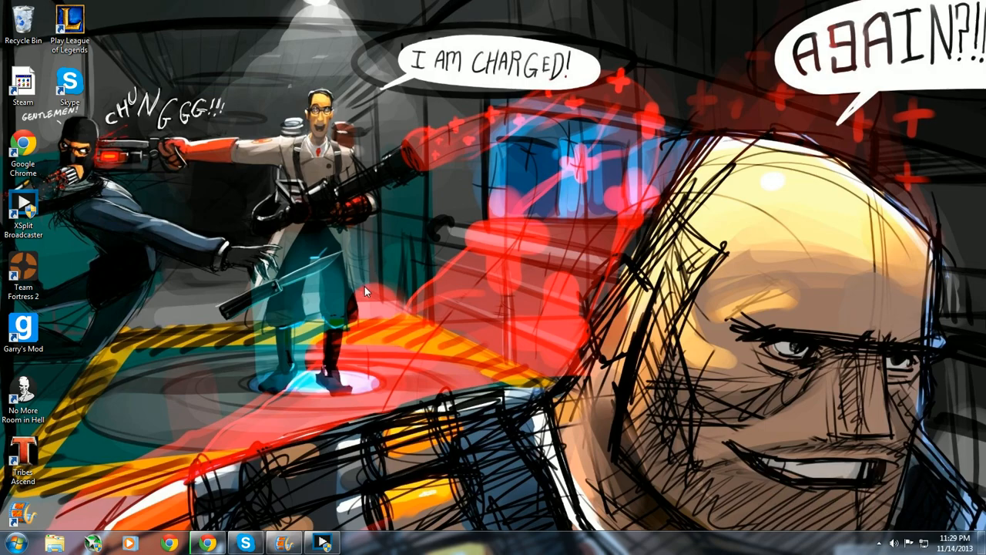
mouse_move(394, 191)
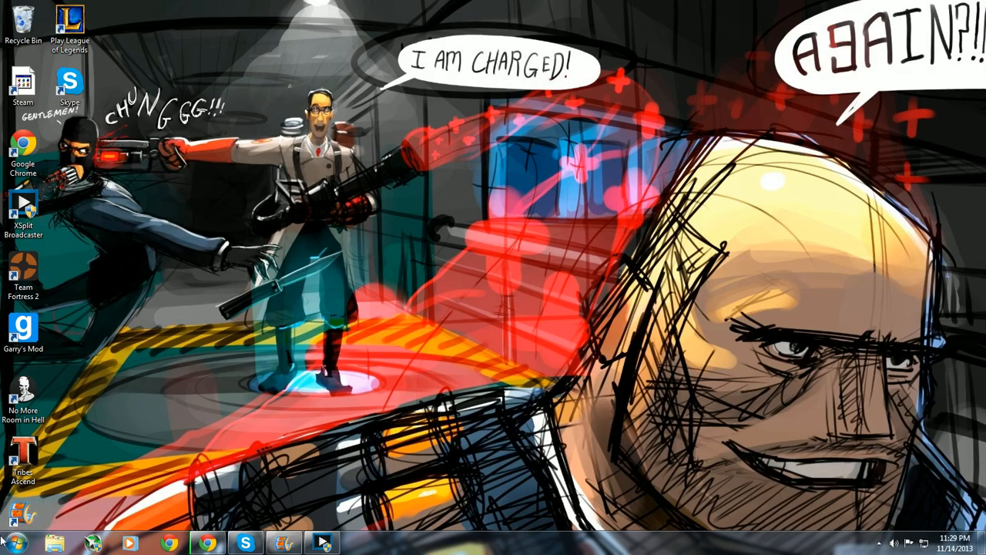
mouse_move(12, 543)
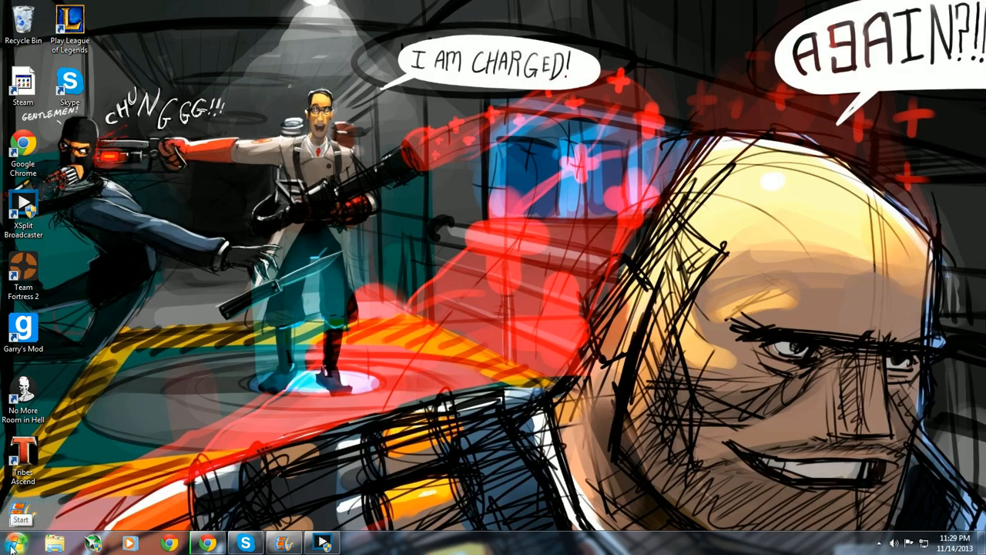
Step: Open the Computer view from Start and go into Local Disk (C:)
left_click(18, 539)
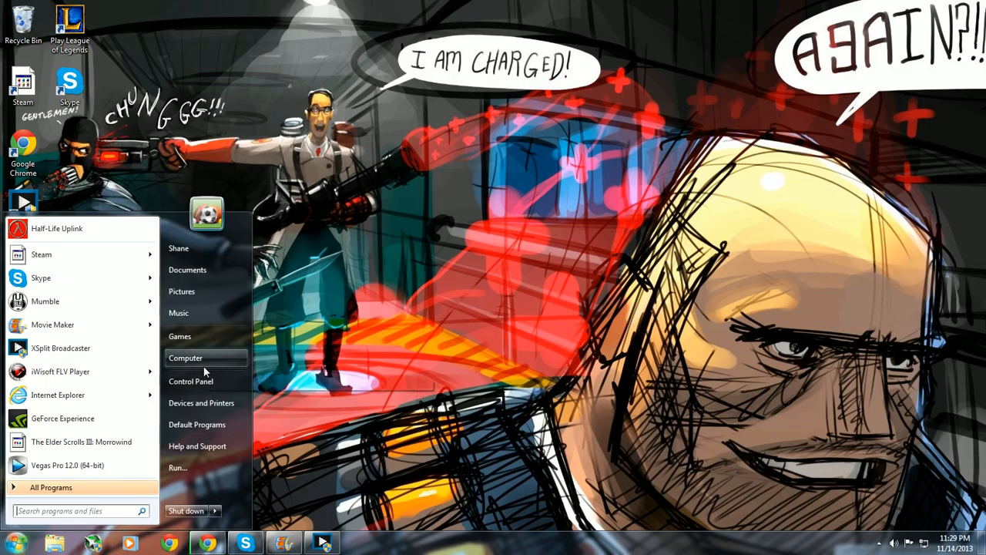
left_click(185, 357)
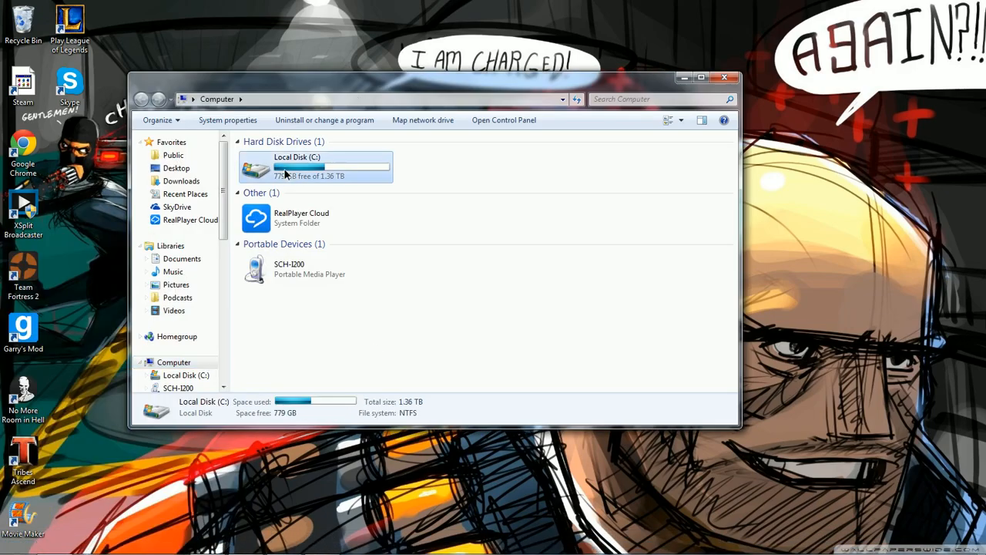
double_click(296, 167)
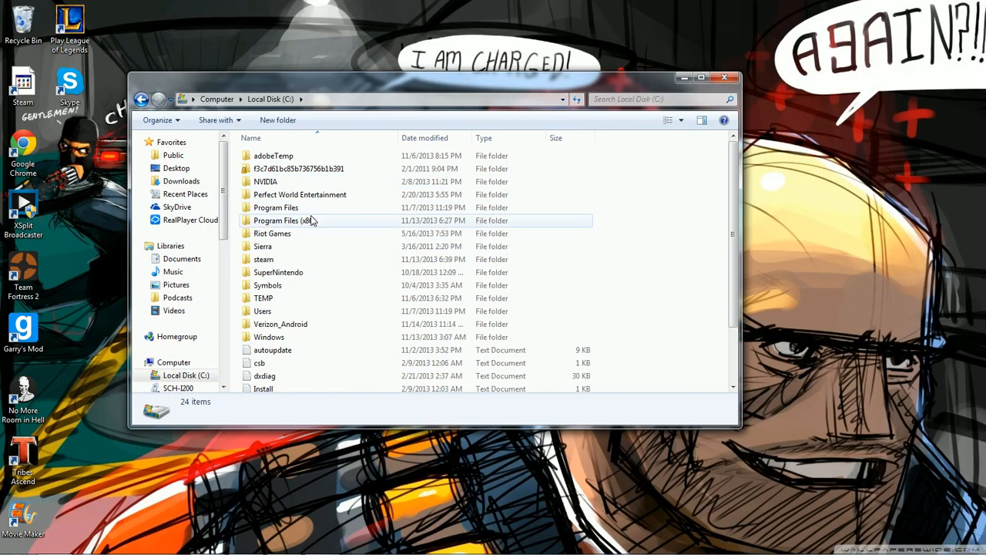
mouse_move(296, 225)
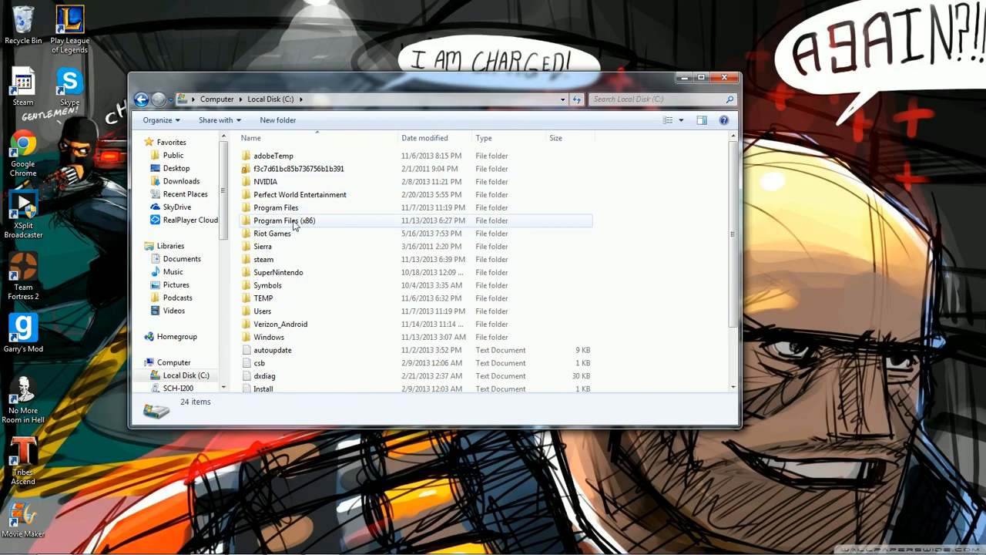
mouse_move(284, 220)
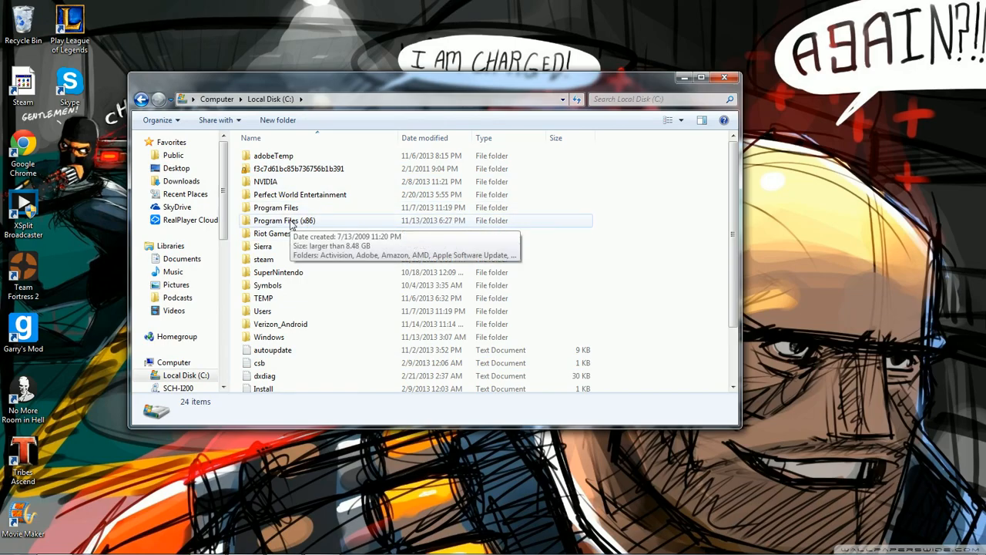
Step: Navigate into Program Files (x86) and then the Steam folder
double_click(283, 220)
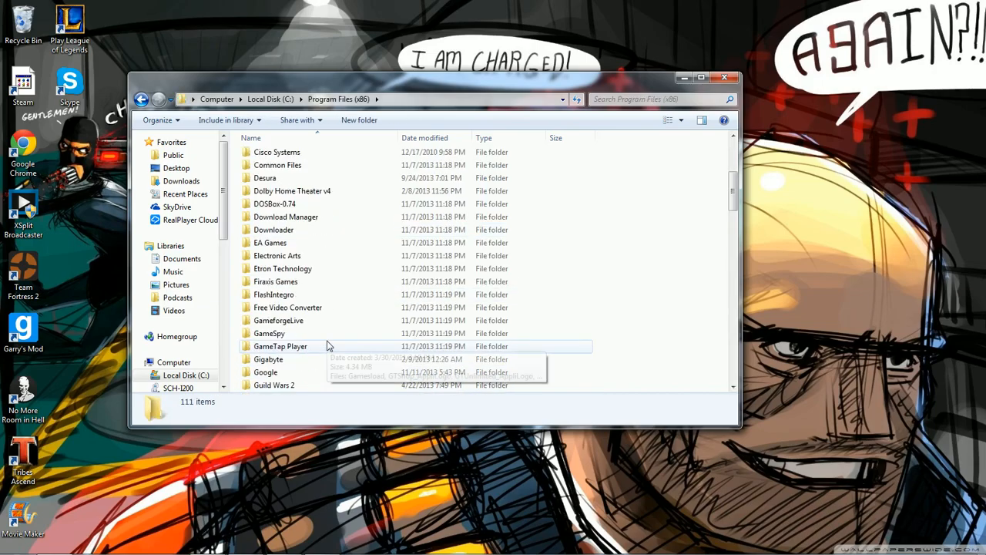
scroll("down", 3)
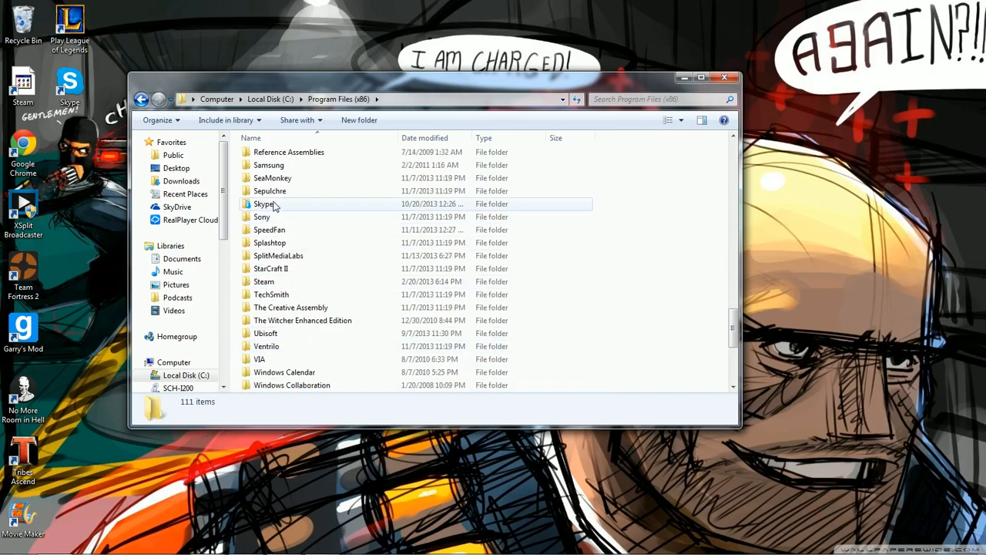
double_click(264, 280)
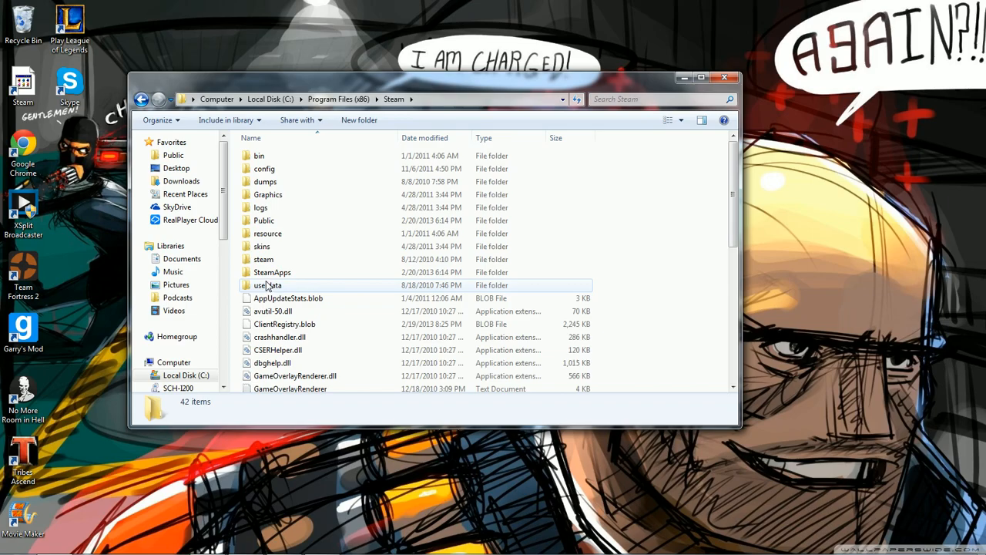
double_click(271, 271)
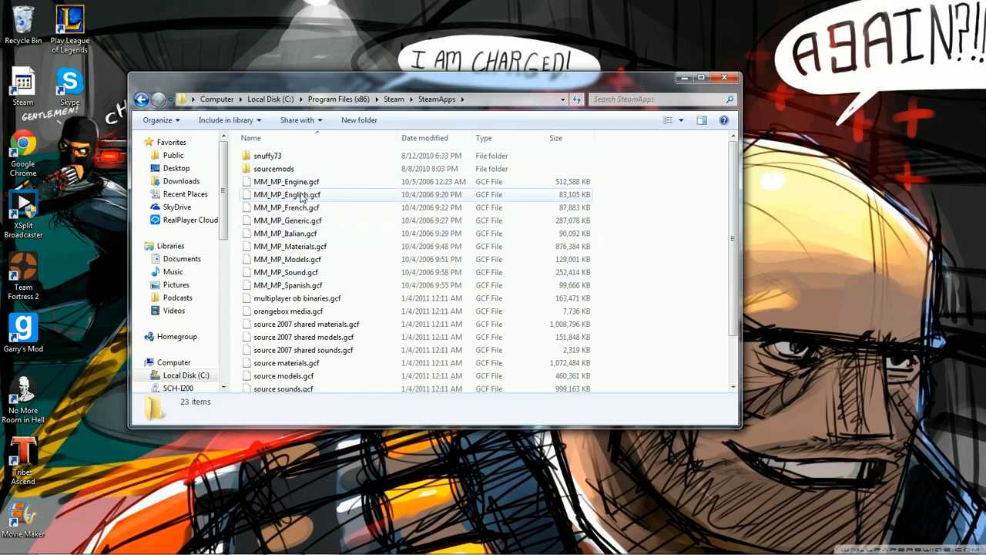
left_click(268, 156)
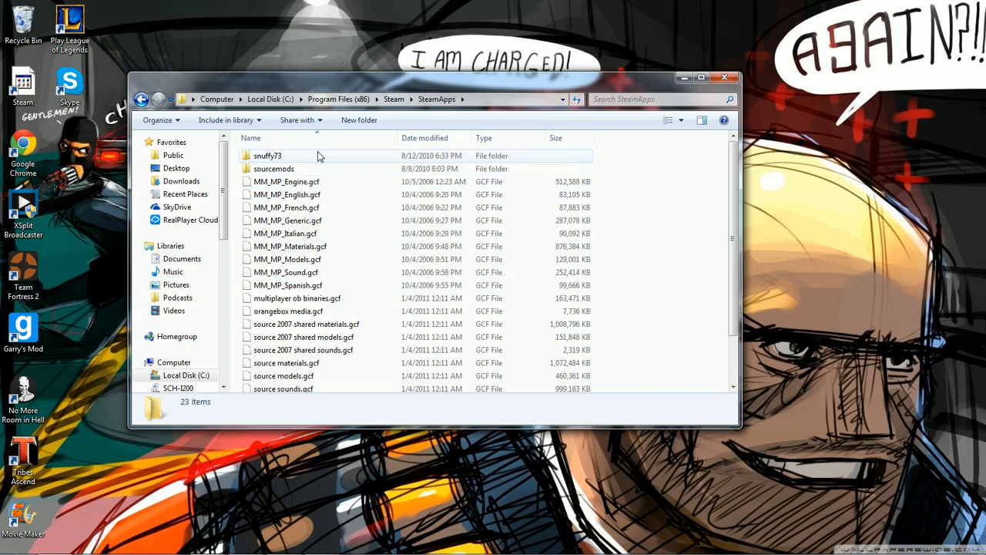
mouse_move(274, 168)
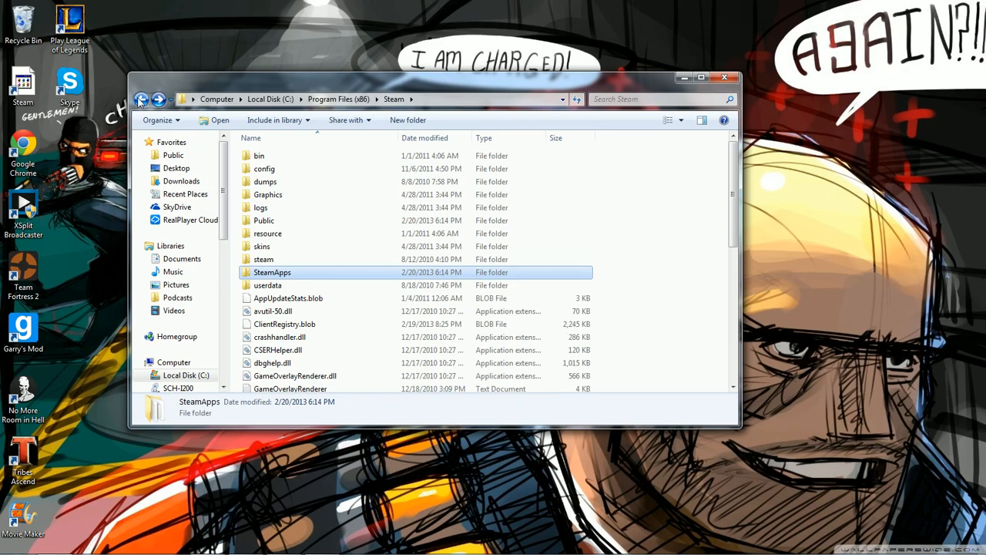
Step: Go back up to Local Disk (C:) and enter the C:\steam folder instead
left_click(142, 98)
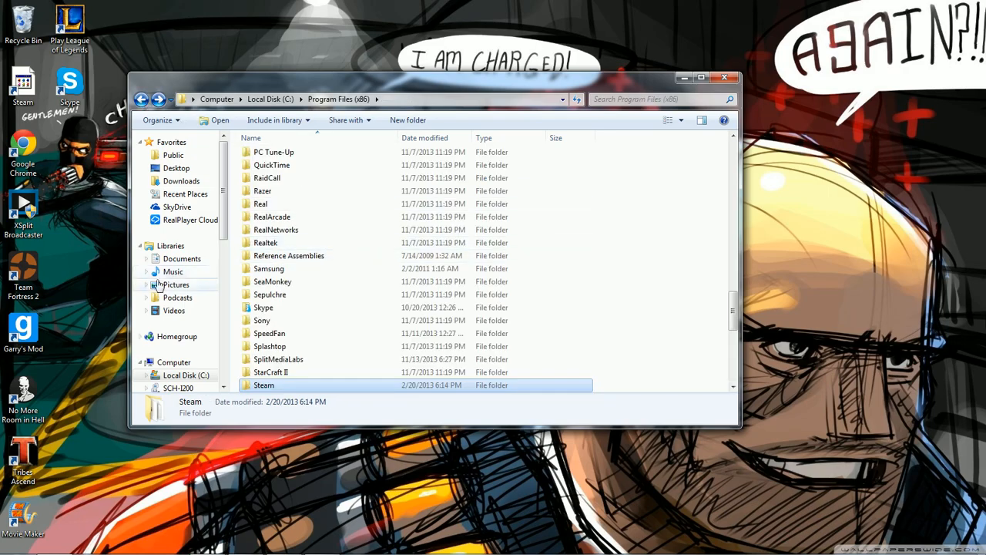
mouse_move(142, 99)
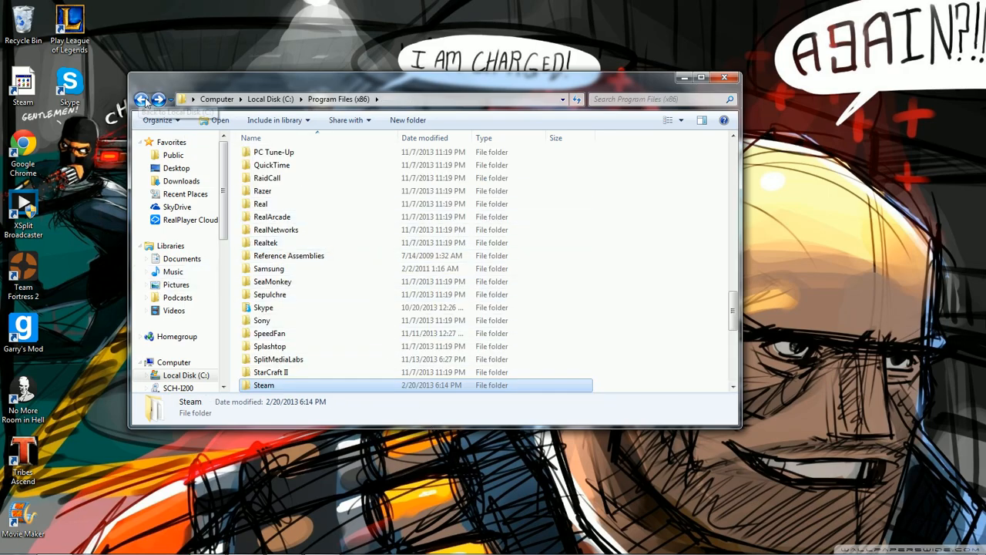
left_click(142, 98)
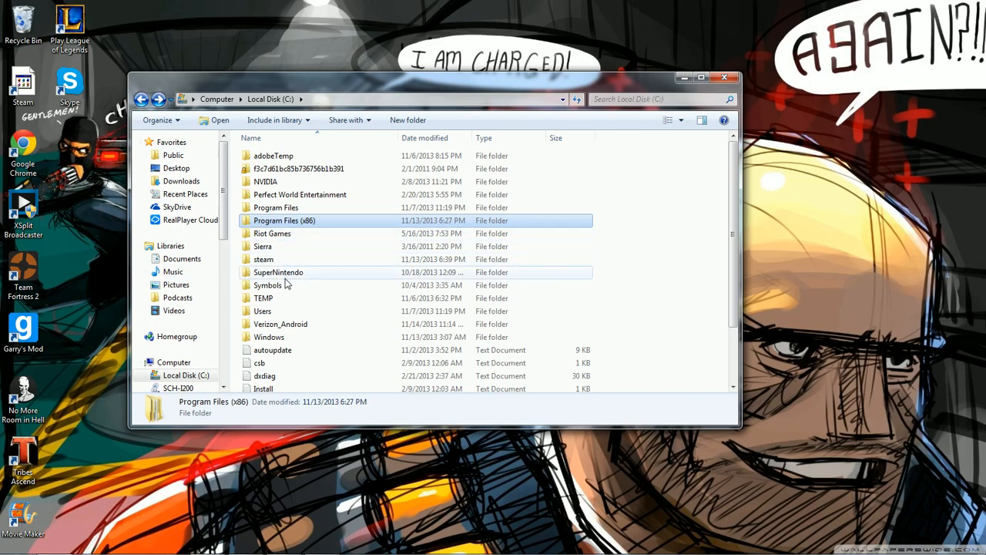
double_click(264, 259)
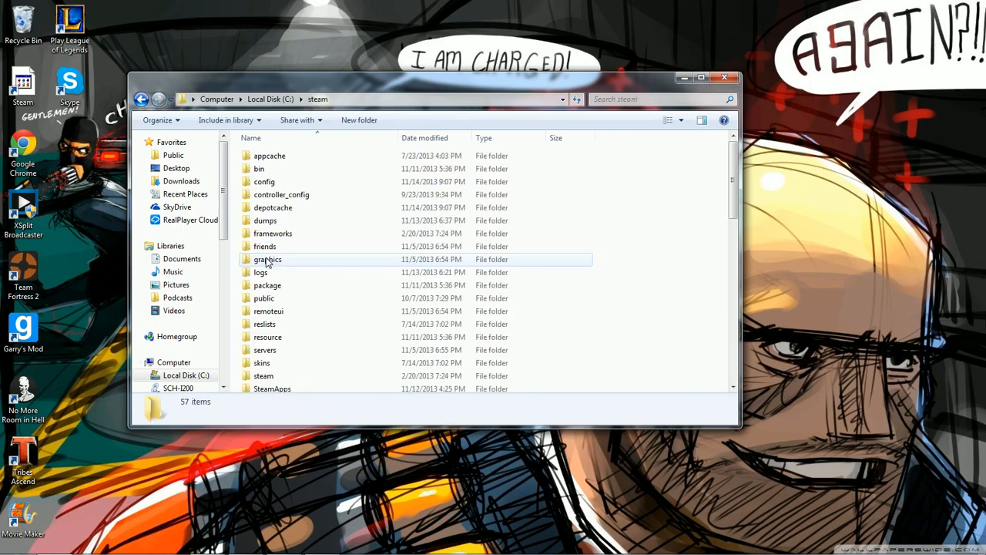
Step: Enter SteamApps and scroll the common folder's game list toward Team Fortress 2
scroll("down", 3)
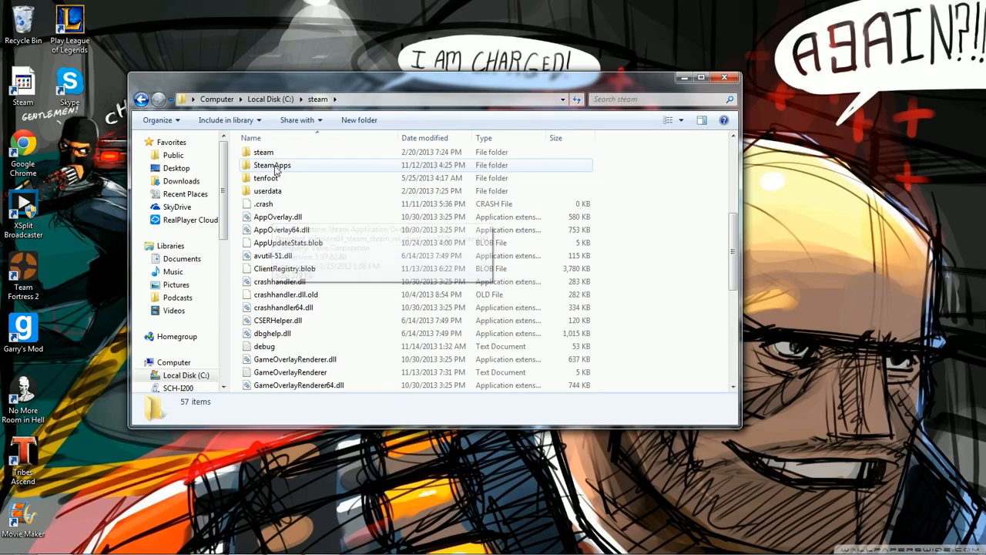
double_click(271, 164)
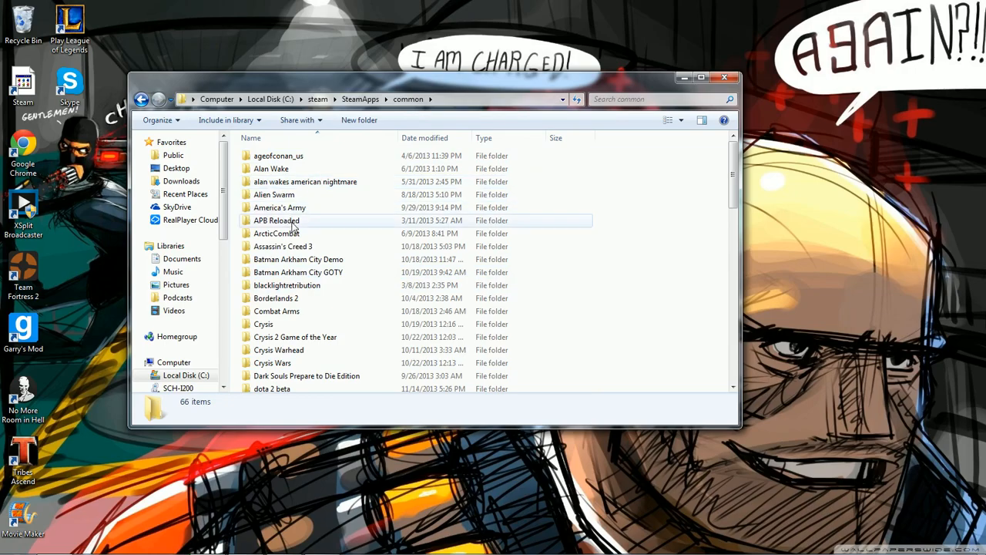
mouse_move(275, 220)
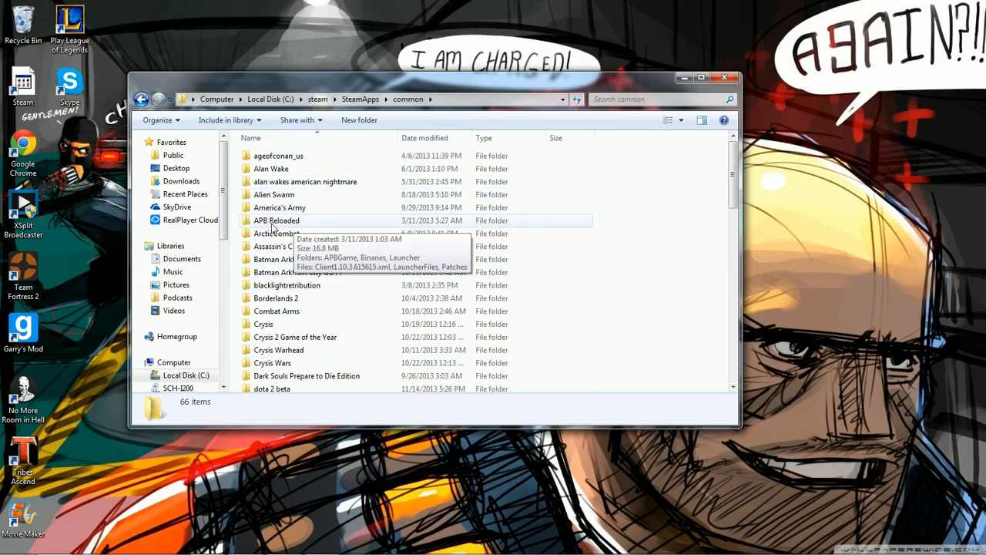
scroll("down", 3)
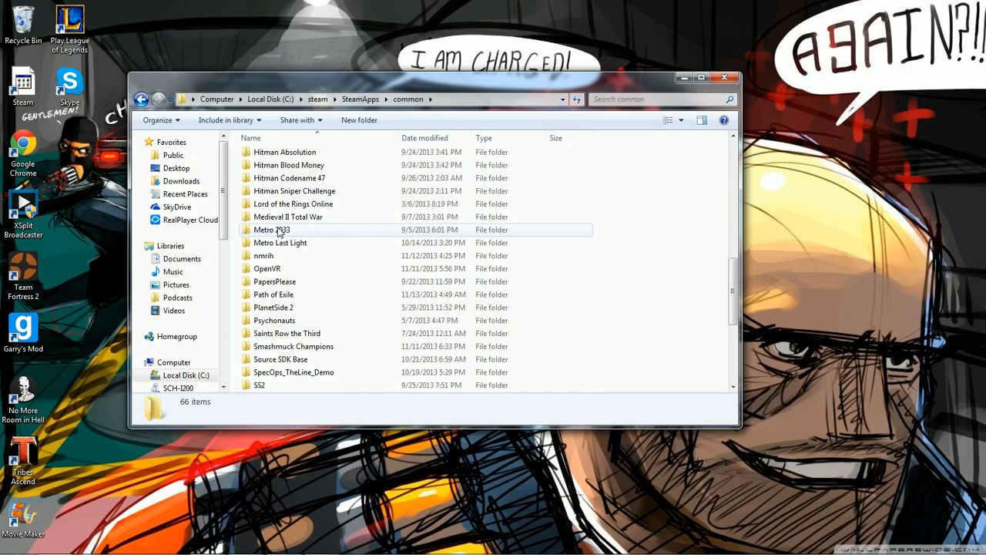
scroll("down", 3)
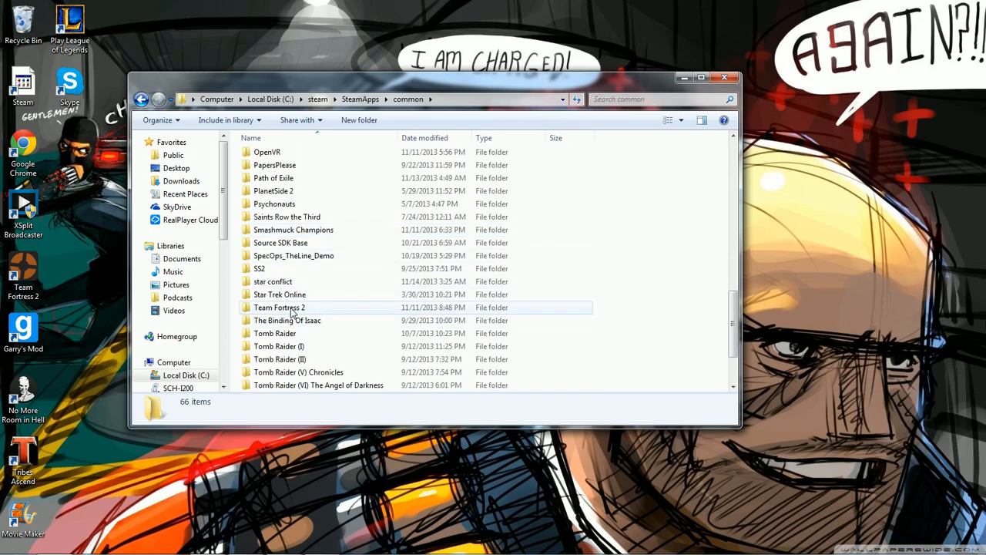
Step: Navigate into Team Fortress 2's tf folder and scroll down through its files
double_click(280, 307)
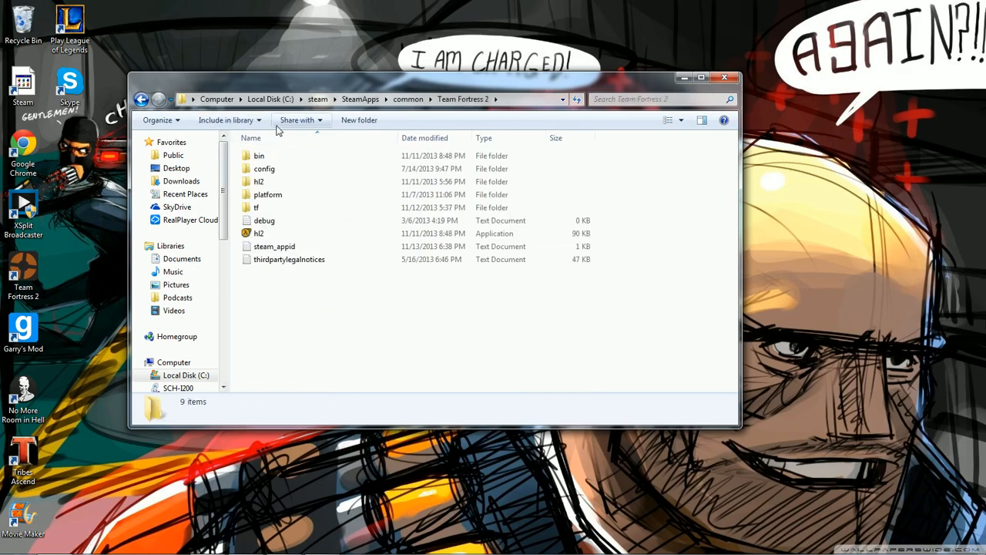
double_click(256, 207)
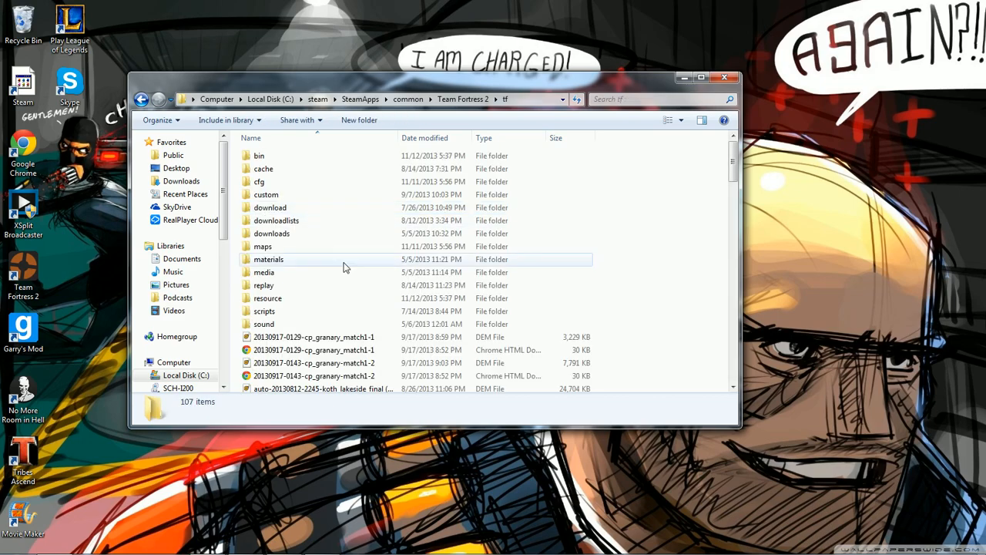
scroll("down", 3)
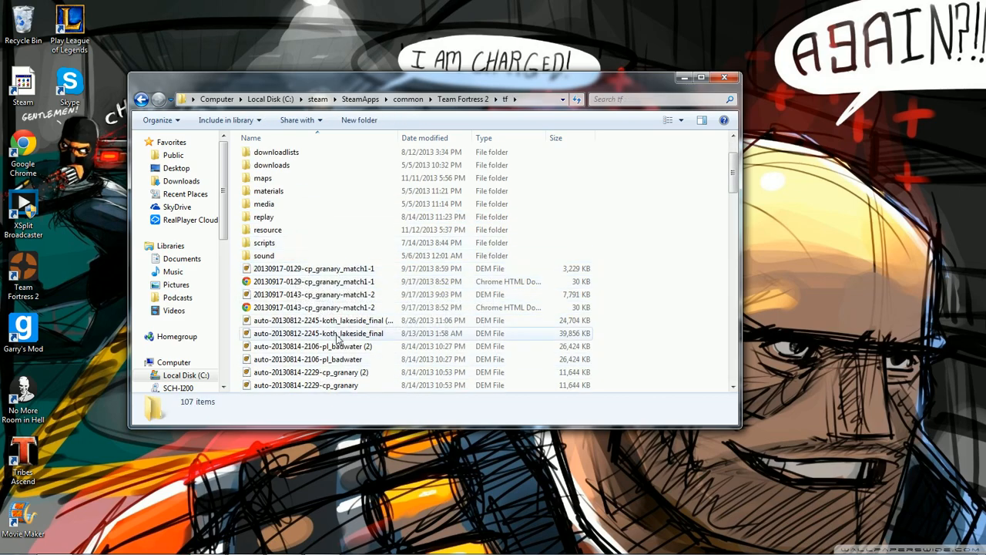
scroll("down", 3)
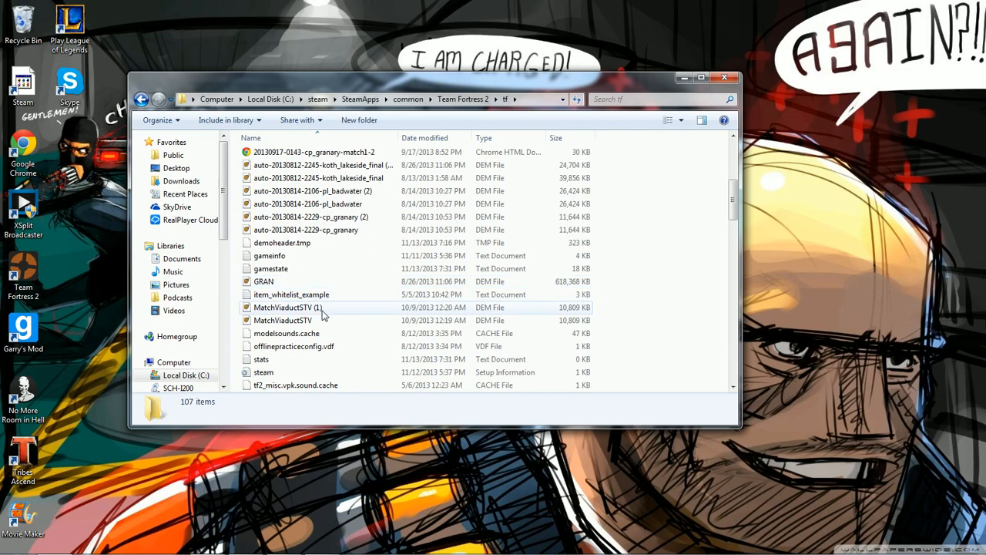
Step: Scroll the tf listing down past the demos and back up to the folders
scroll("down", 3)
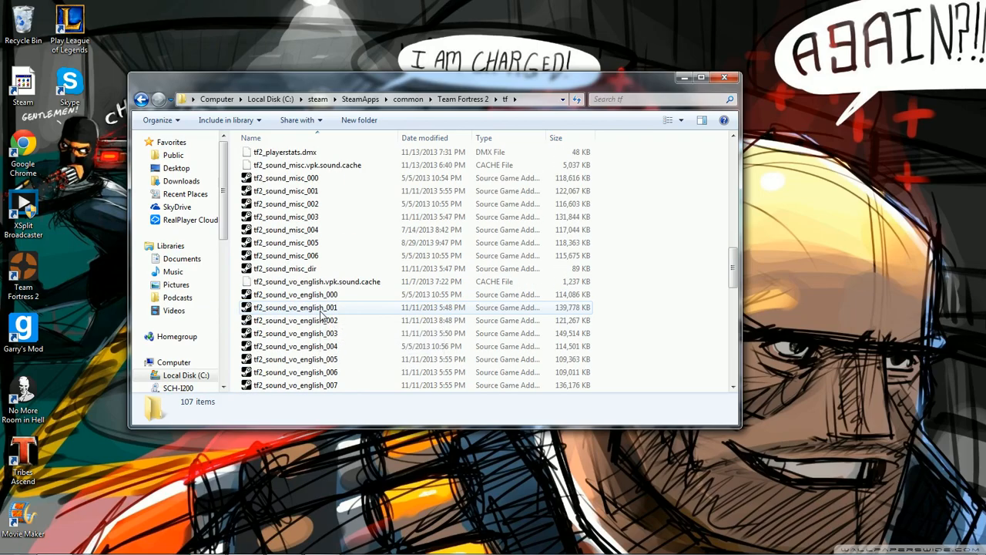
scroll("up", 3)
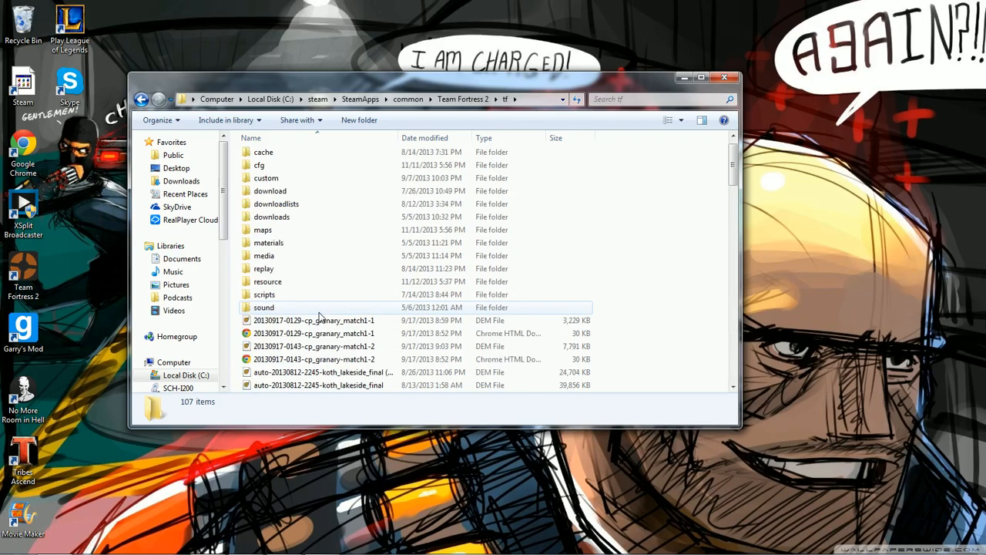
scroll("down", 3)
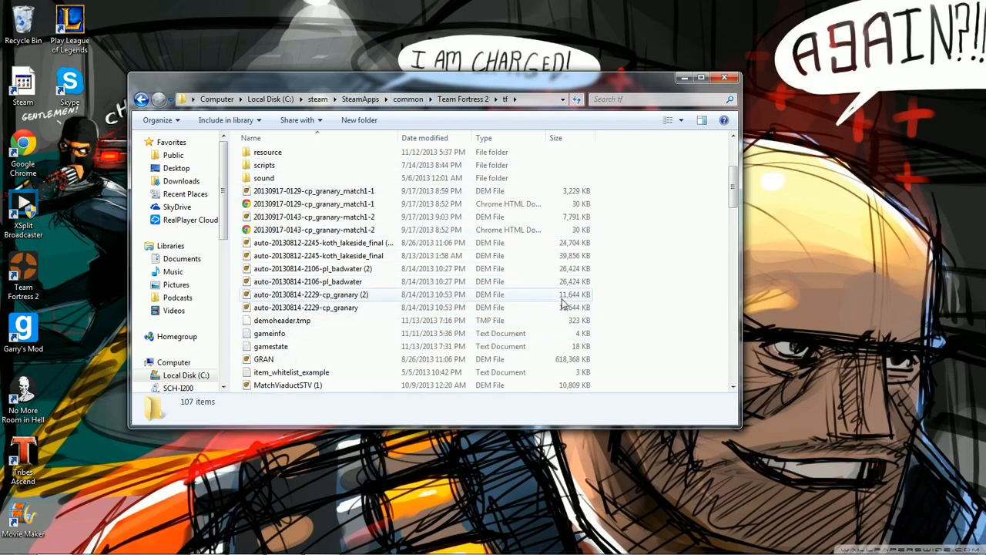
scroll("up", 3)
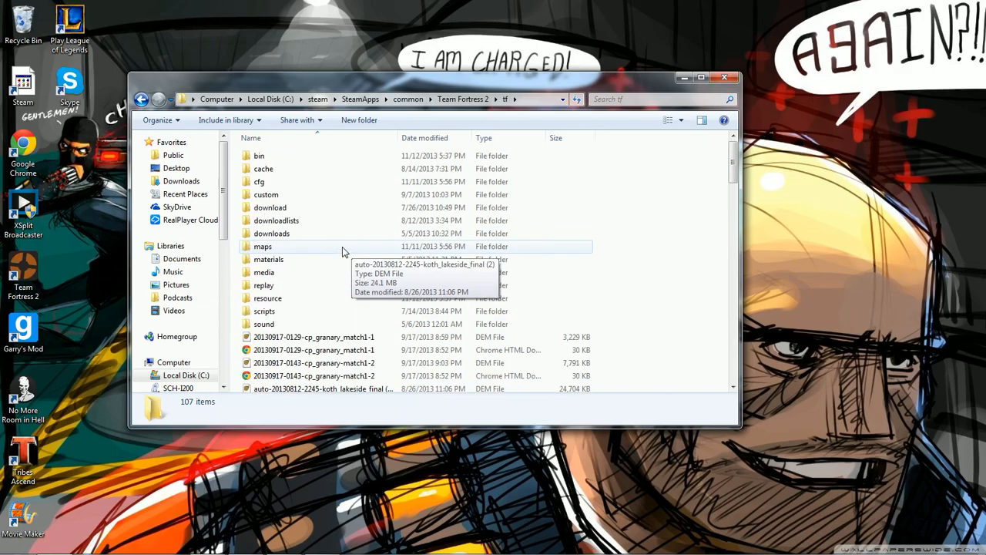
mouse_move(265, 194)
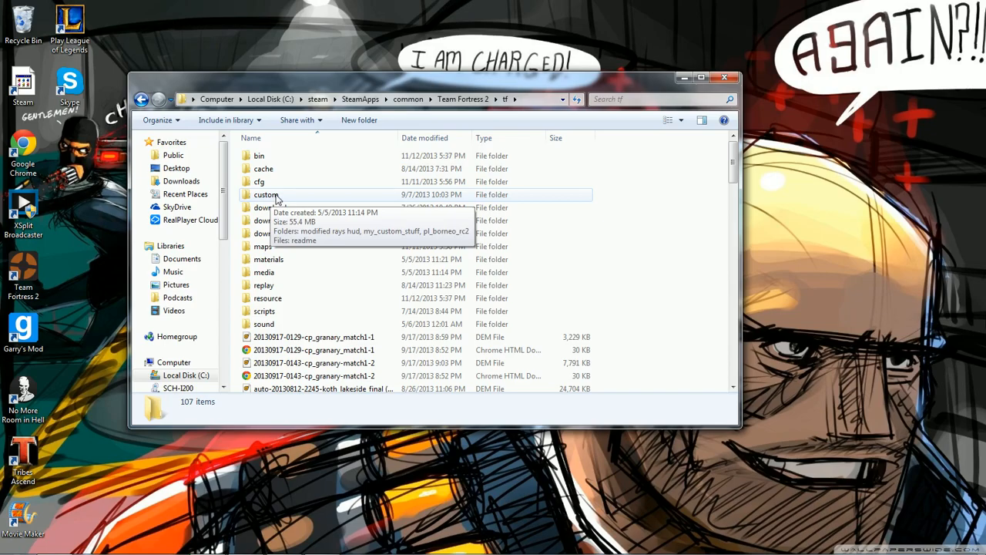
Step: Navigate into tf\custom and then the my_custom_stuff folder
double_click(265, 194)
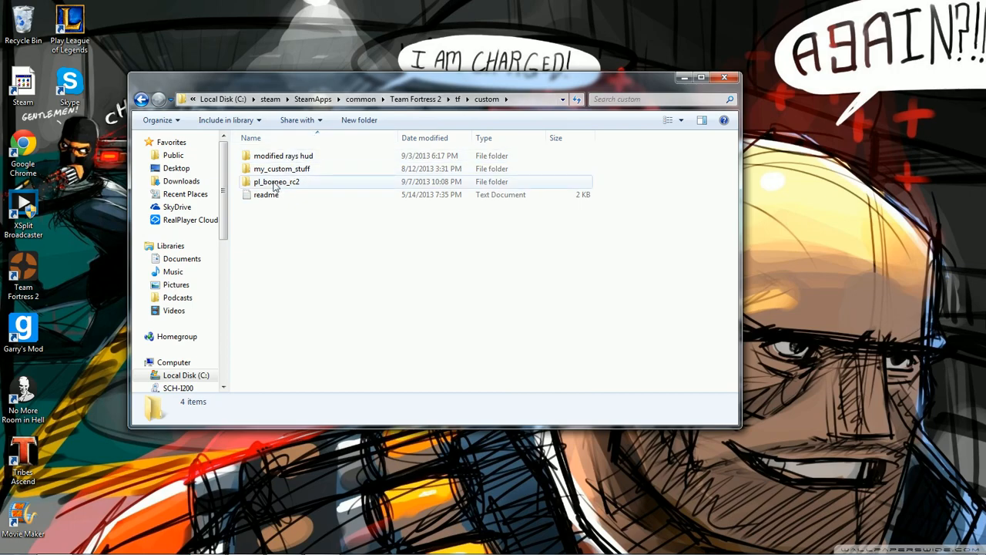
mouse_move(284, 154)
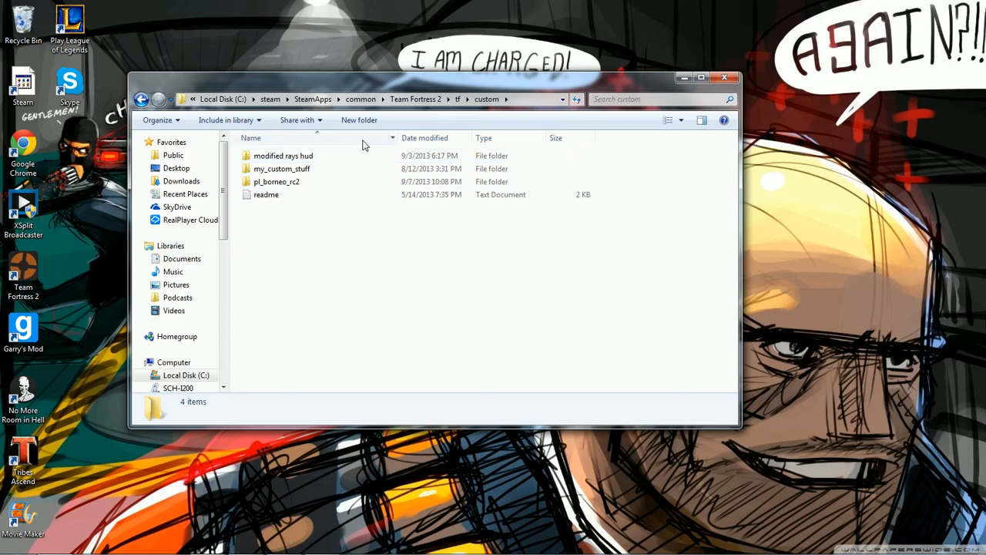
mouse_move(262, 171)
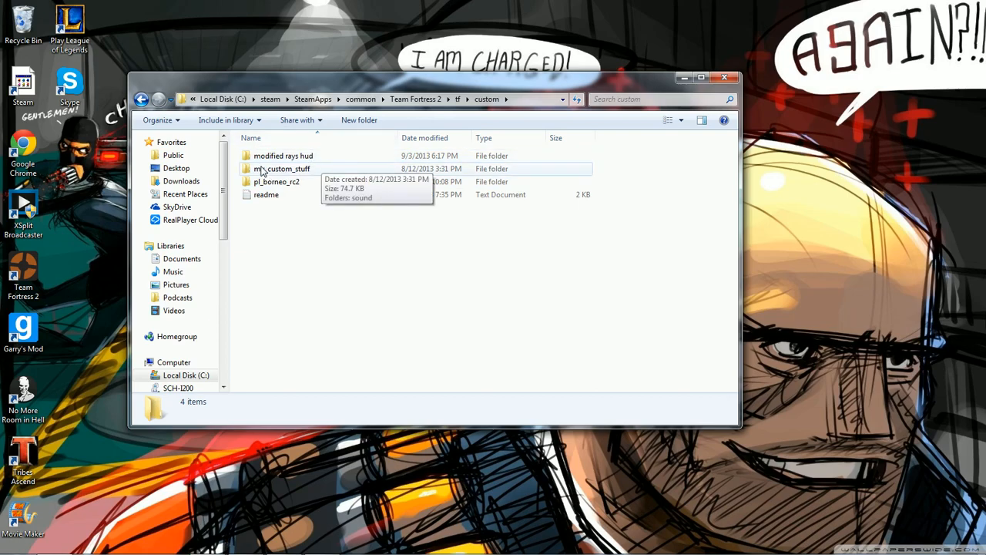
mouse_move(275, 178)
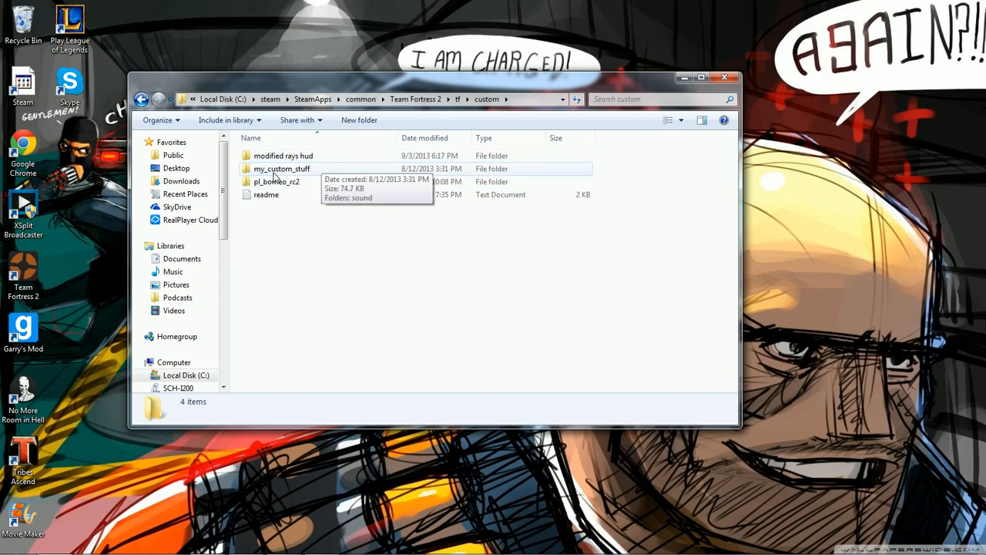
mouse_move(308, 173)
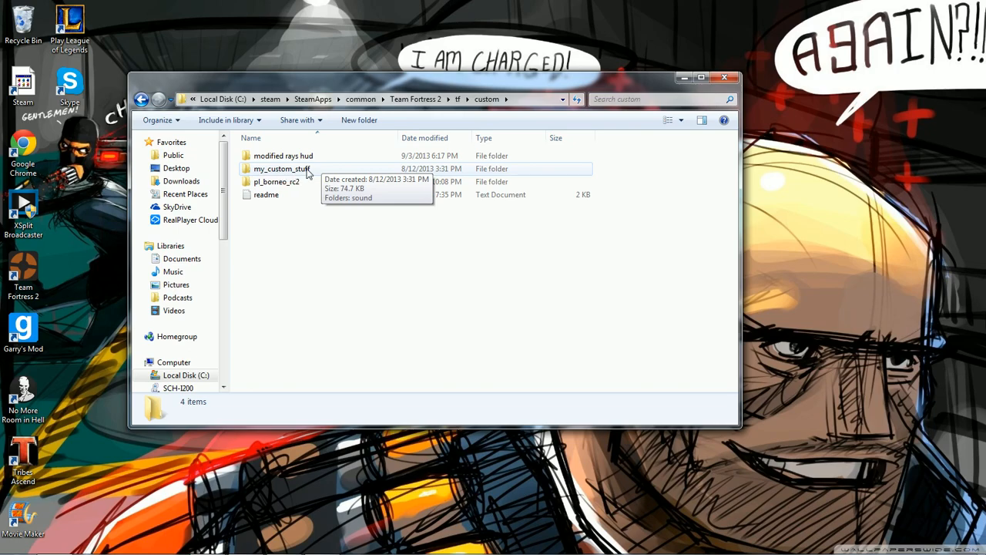
mouse_move(283, 173)
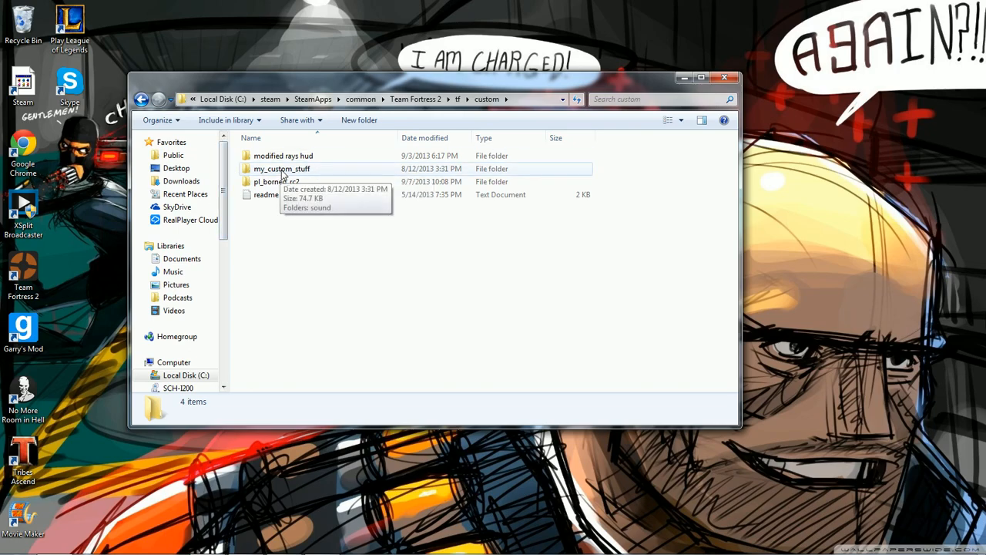
double_click(280, 168)
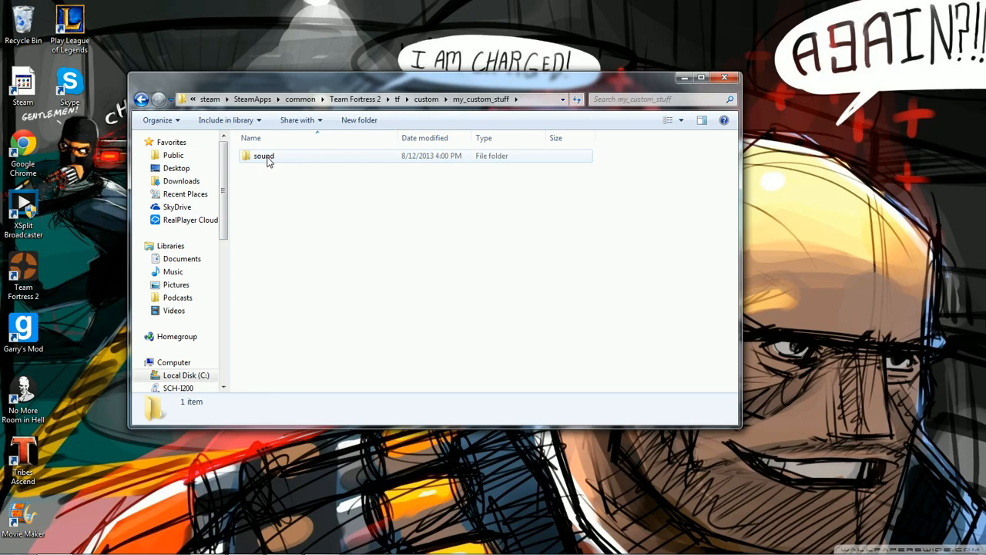
Step: Look into sound\UI at the hitsound file, then back out to the custom folder
double_click(264, 156)
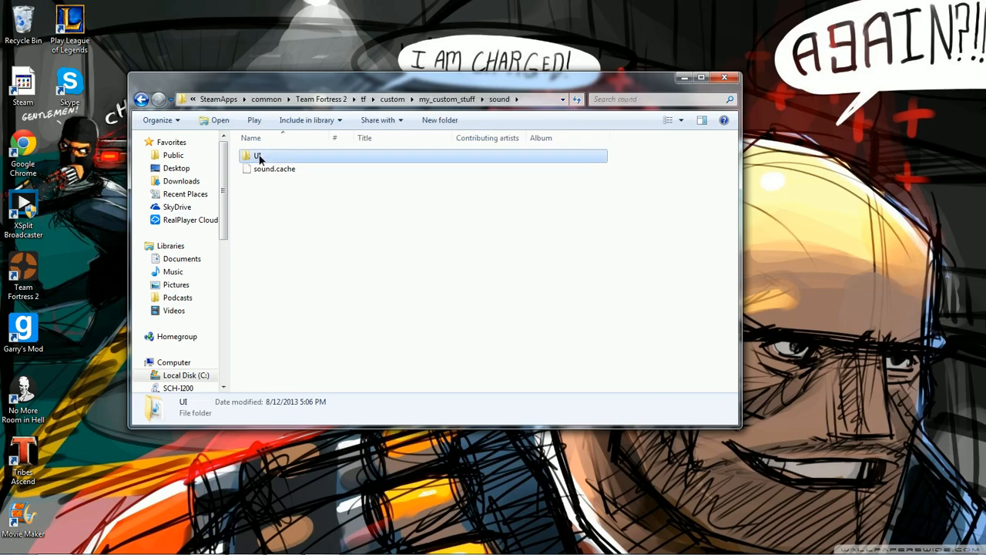
double_click(256, 156)
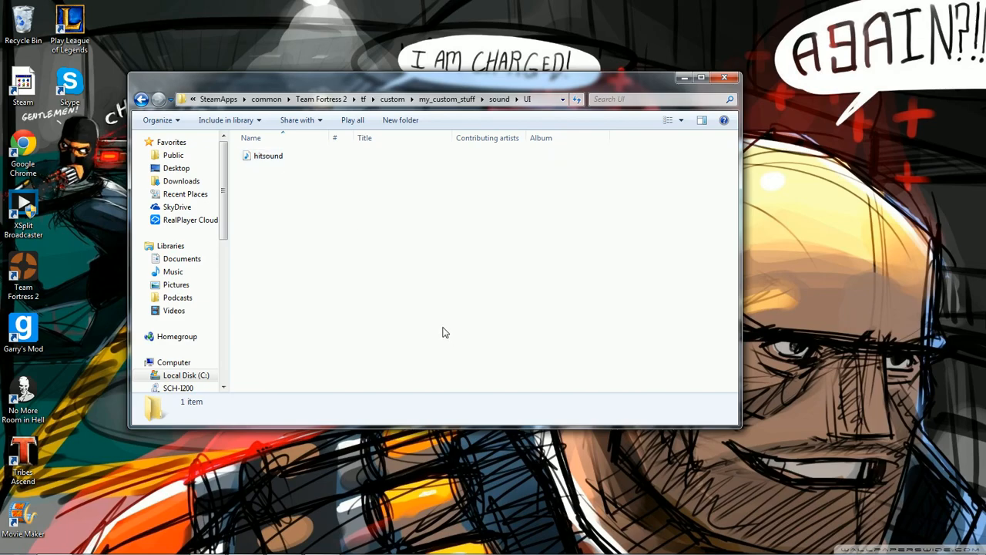
left_click(142, 99)
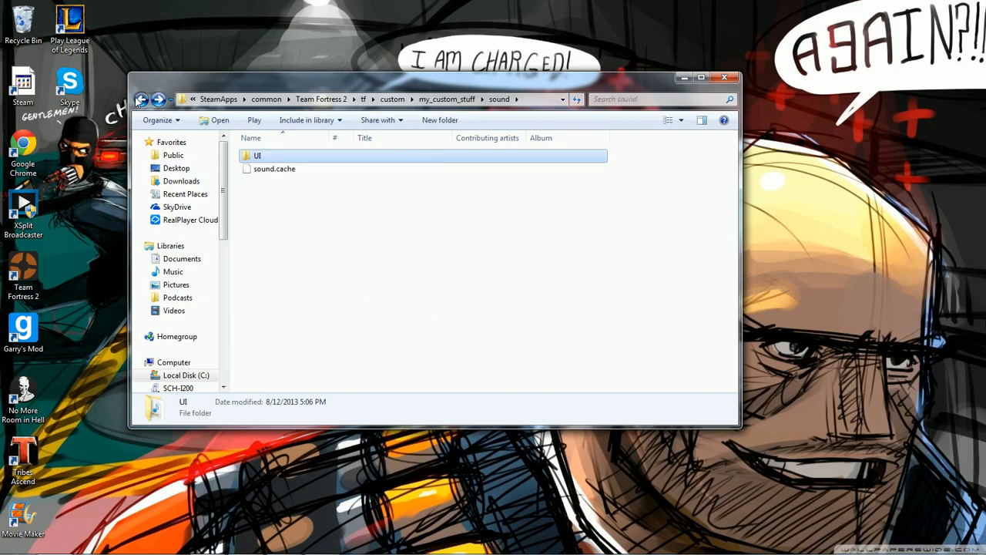
left_click(142, 98)
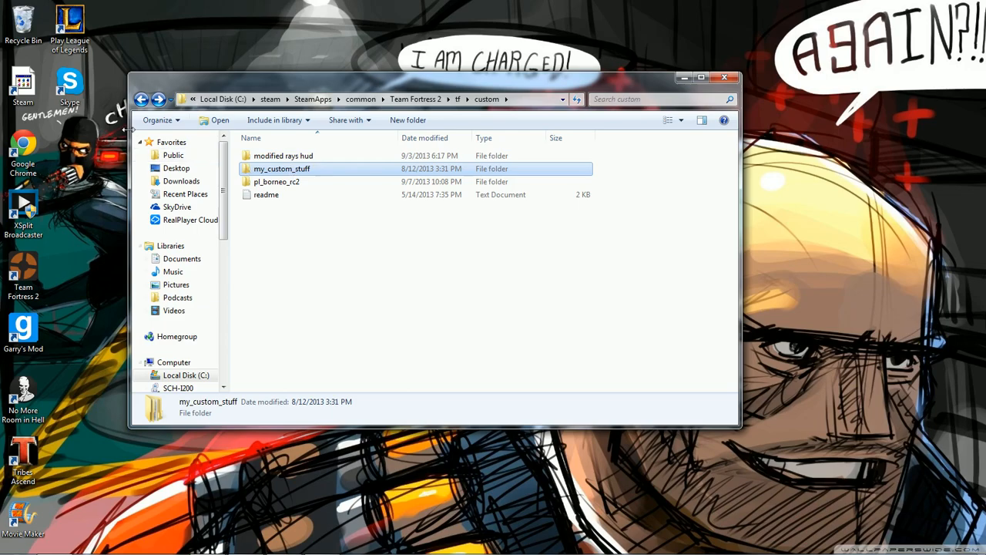
Step: Return through my_custom_stuff and sound to the UI folder showing hitsound
double_click(280, 168)
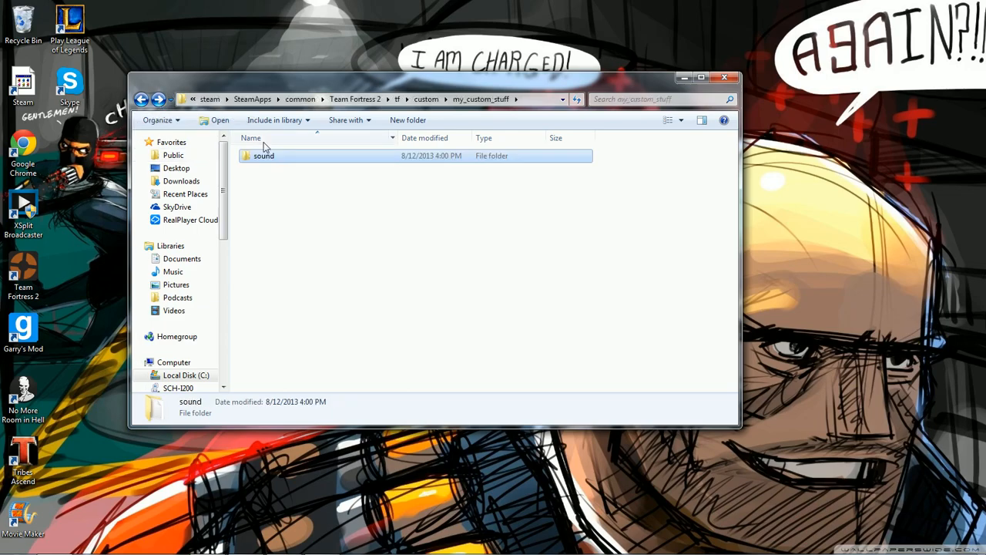
double_click(263, 154)
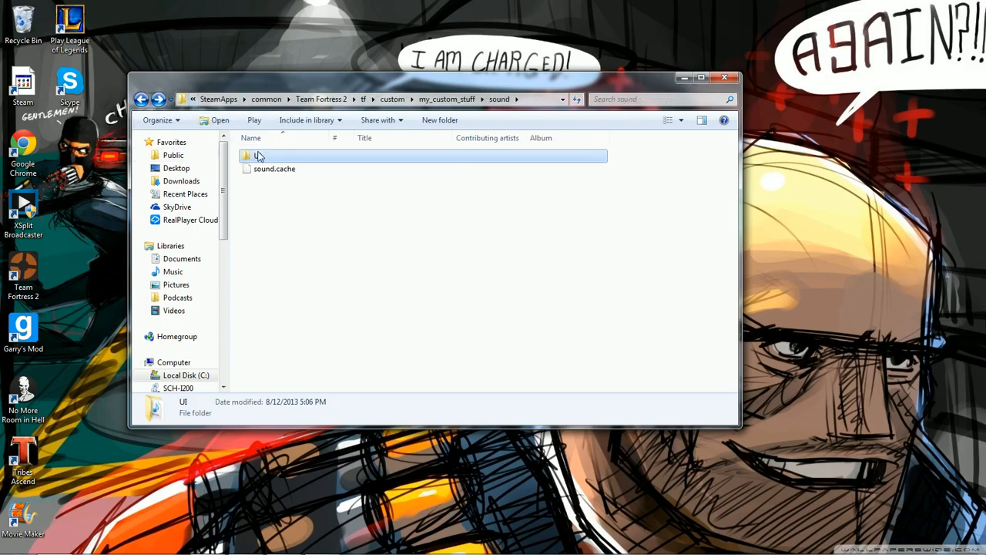
double_click(254, 154)
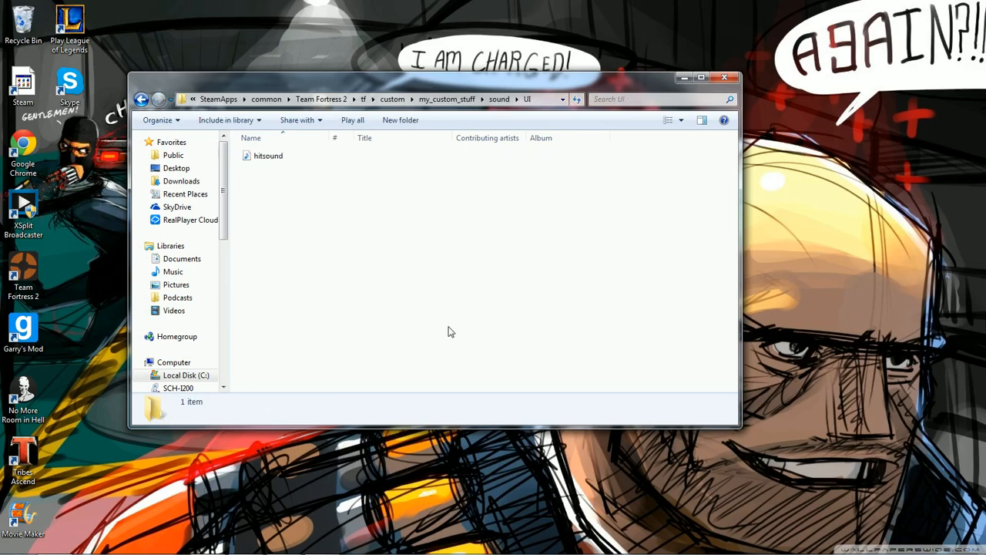
mouse_move(560, 206)
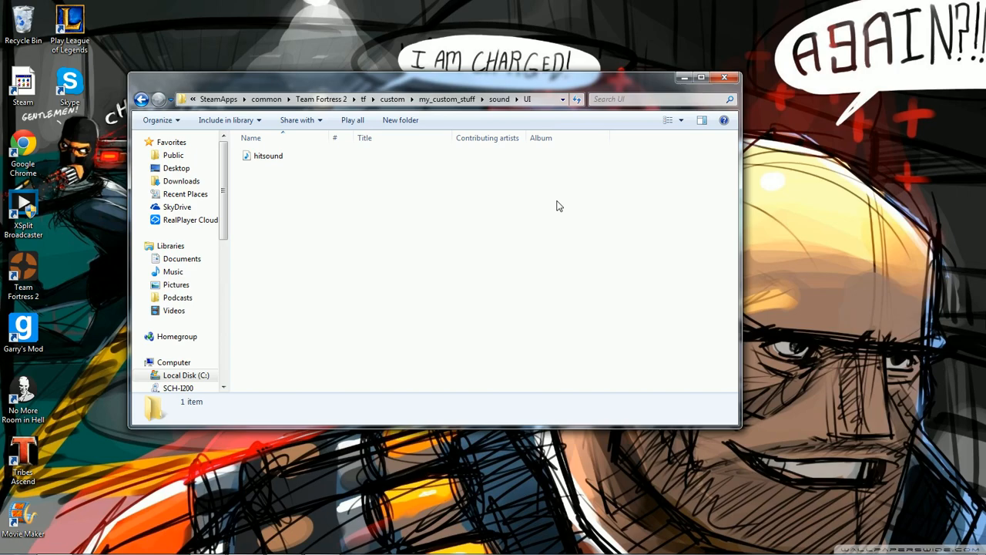
mouse_move(558, 185)
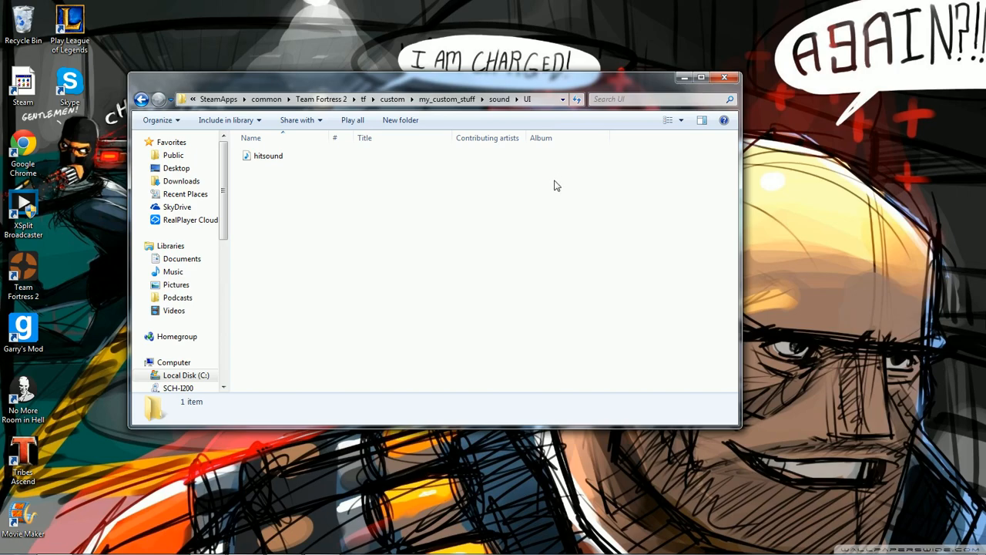
mouse_move(552, 188)
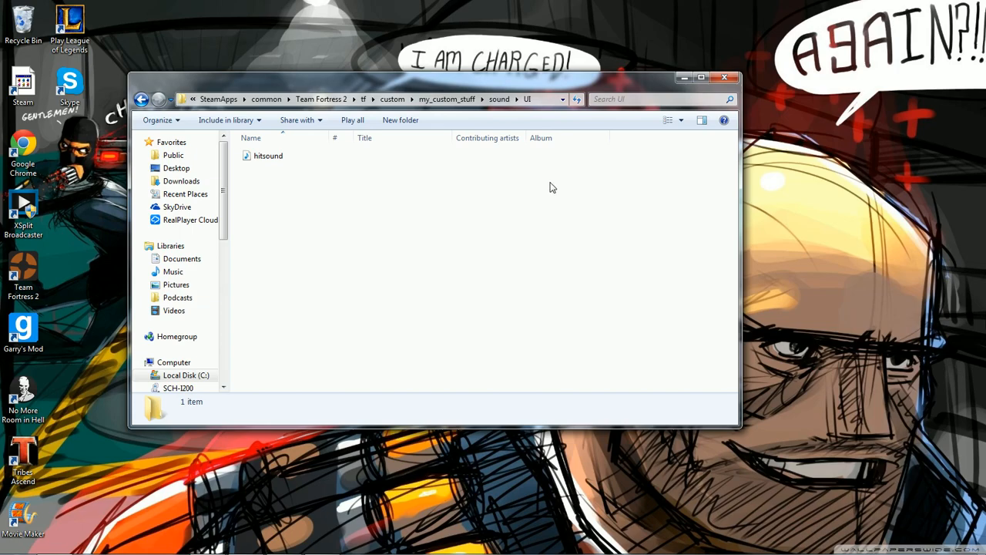
mouse_move(393, 424)
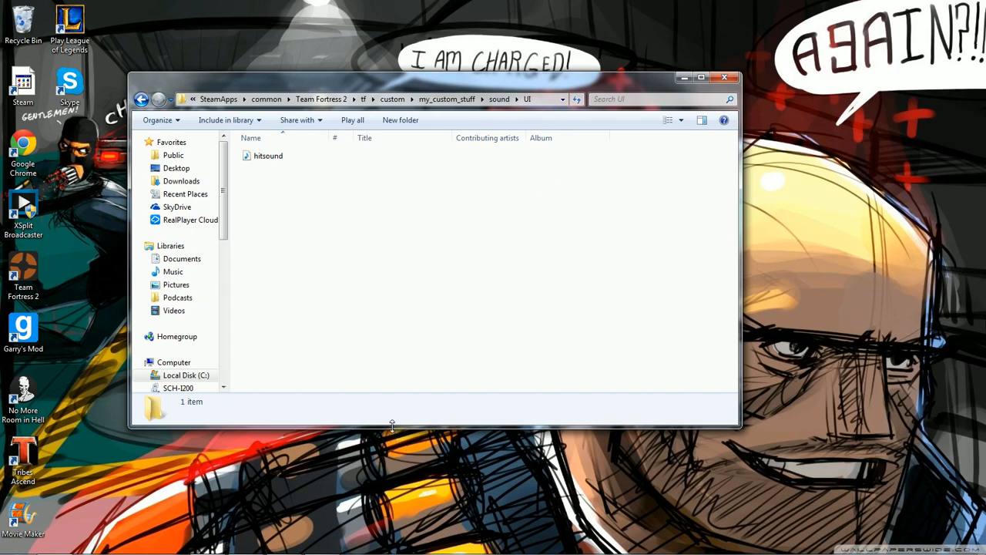
mouse_move(557, 333)
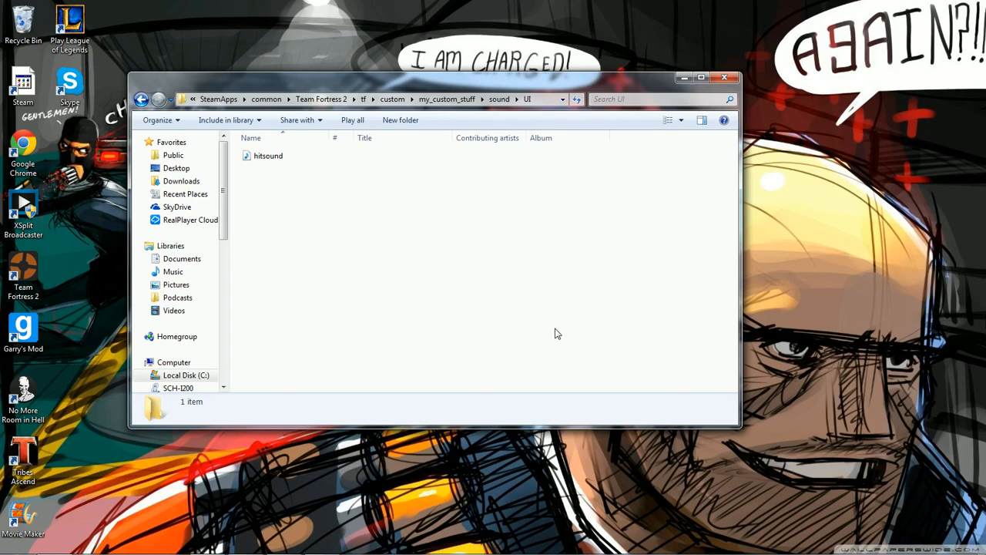
mouse_move(592, 362)
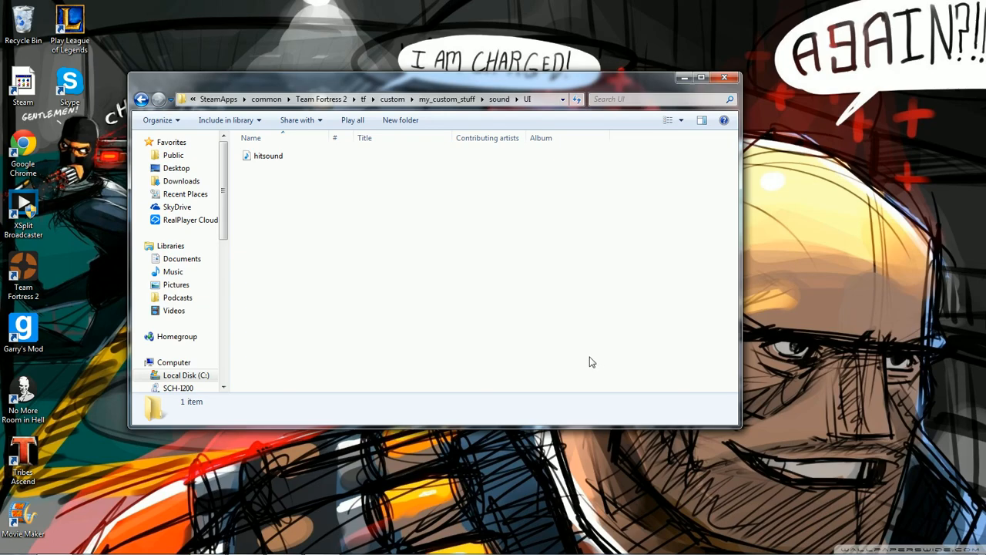
mouse_move(475, 147)
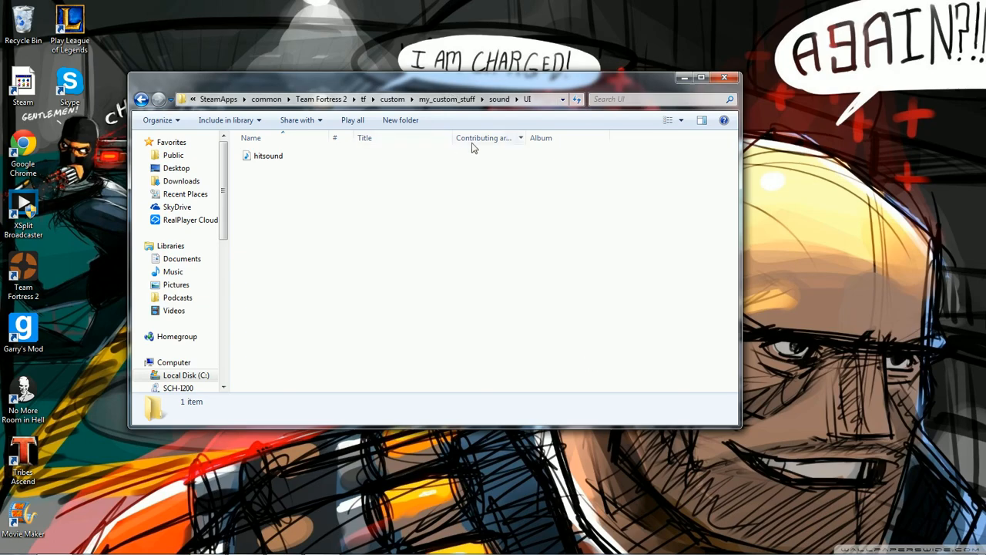